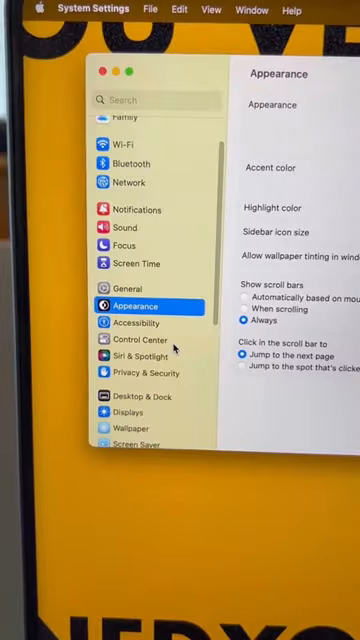
Open the Accessibility pane from the System Settings sidebar.
click(130, 323)
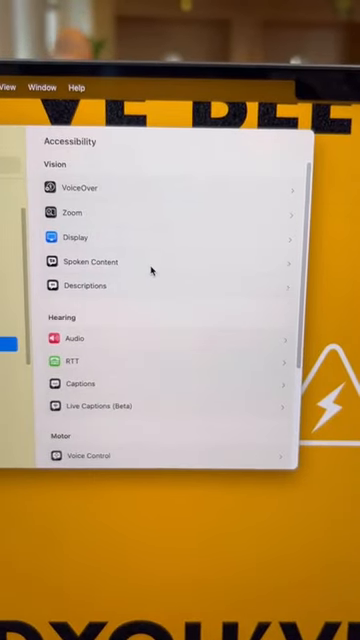
Scroll down the Accessibility pane toward Motor > Pointer Control.
scroll(down, 3)
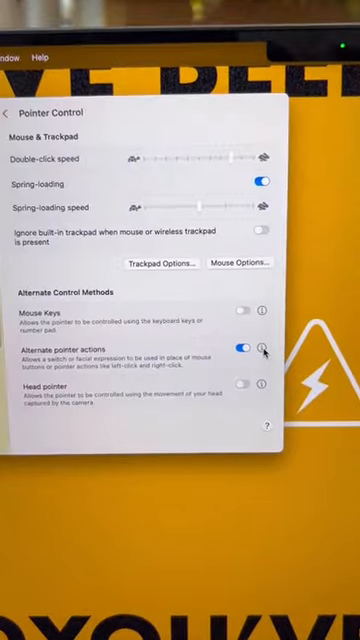
Open the Alternate pointer actions switch list and add a Facial expression switch.
click(264, 346)
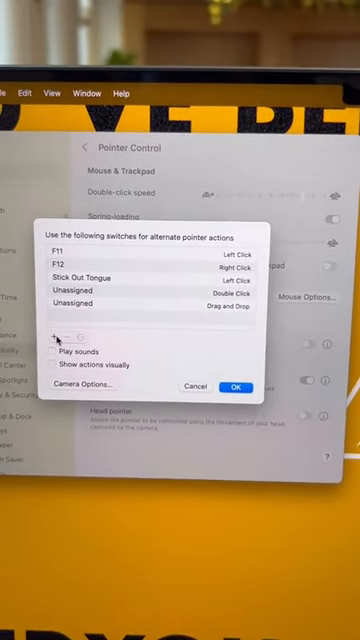
click(52, 335)
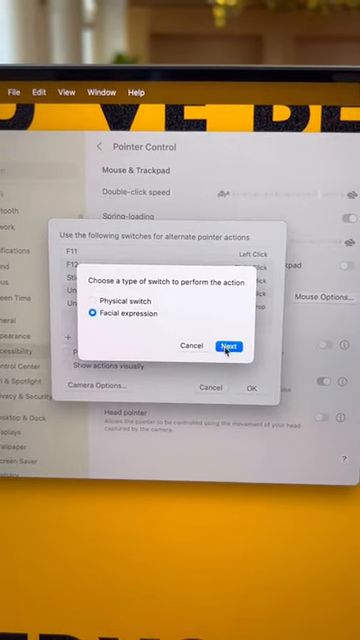
Map the Smile expression to Left Click and confirm the switch list.
click(234, 345)
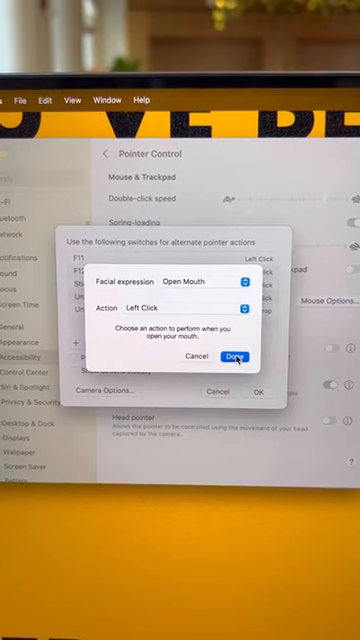
click(234, 356)
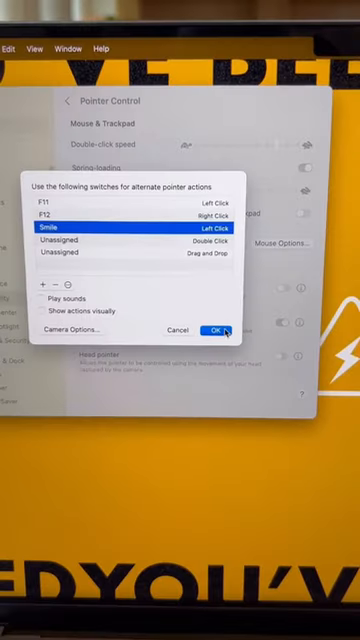
click(217, 329)
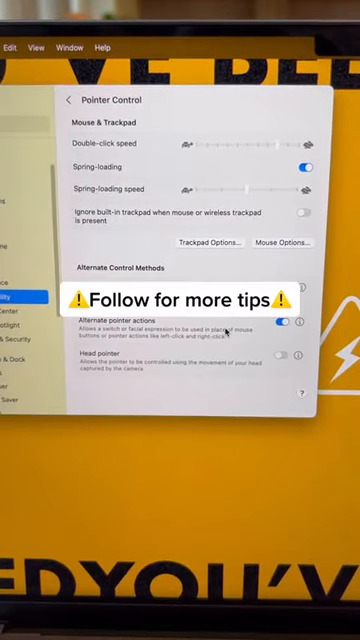